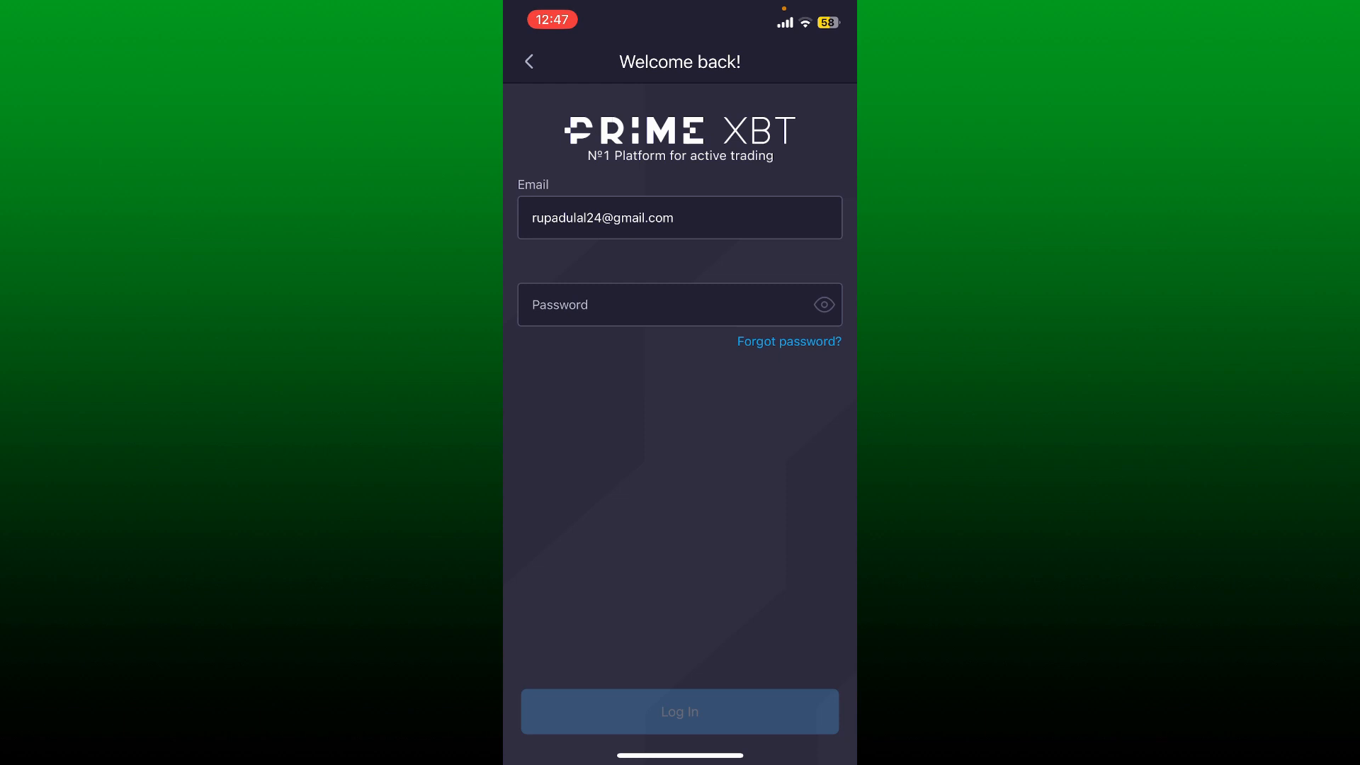
Log in with the pre-filled email and entered password to reach the Home dashboard.
click(680, 711)
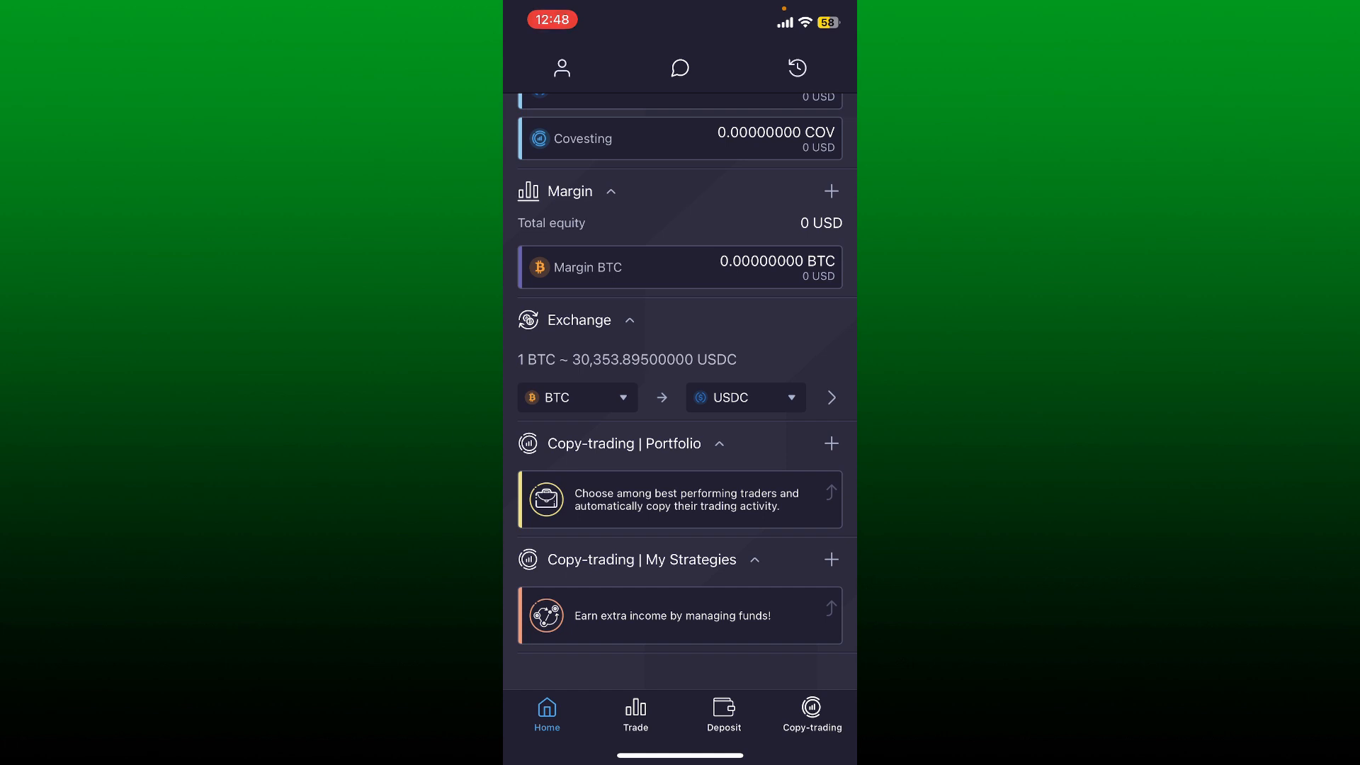
scroll(down, 3)
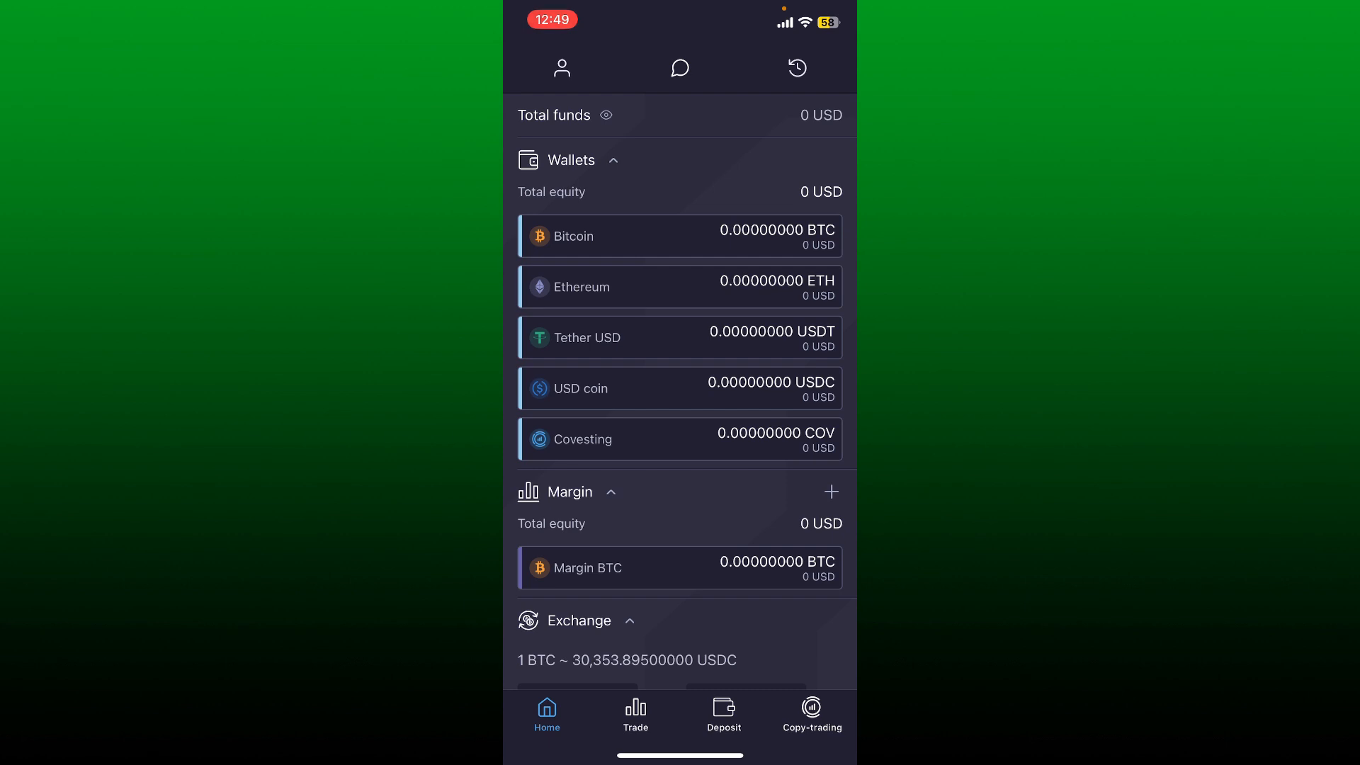
key(home)
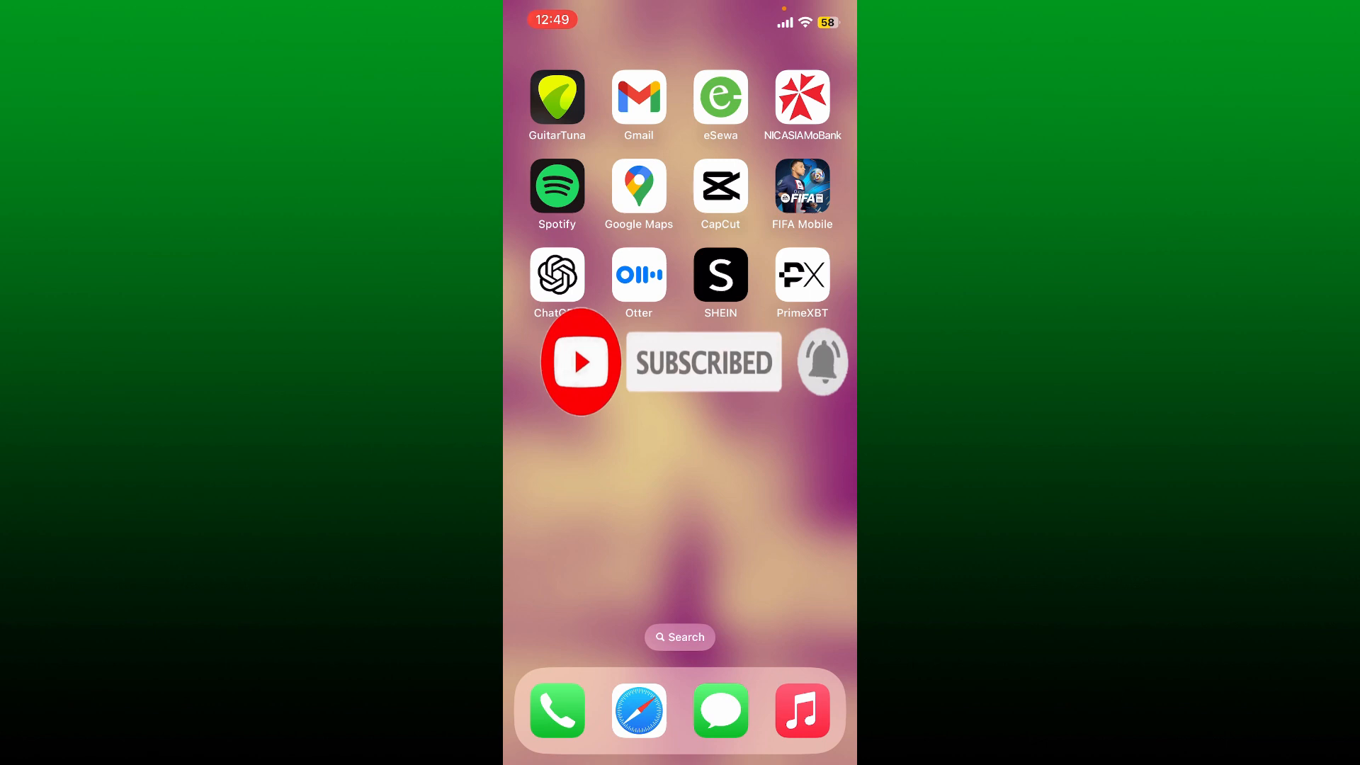